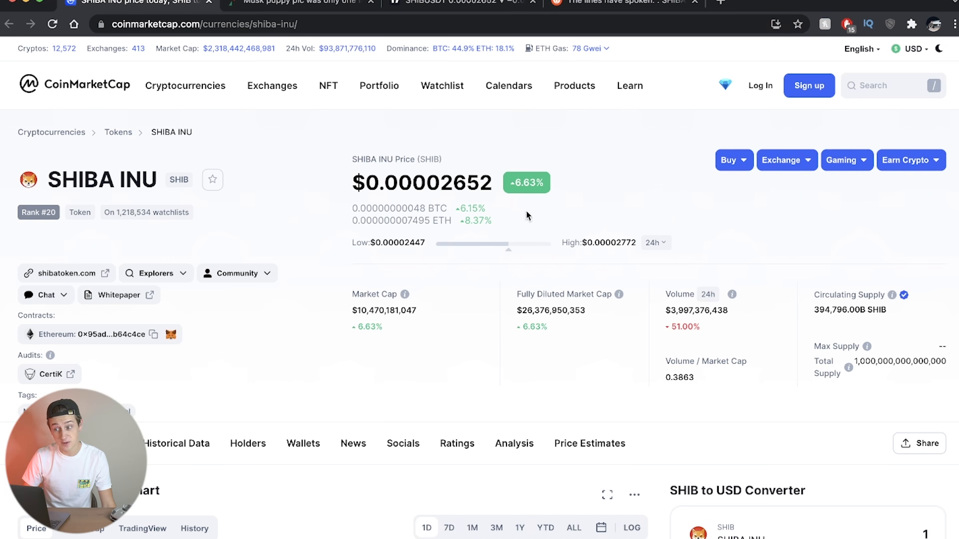
# Step: Scroll the Shiba Inu price page and glance at the Fortune, TradingView and Reddit tabs
pyautogui.scroll(-3)
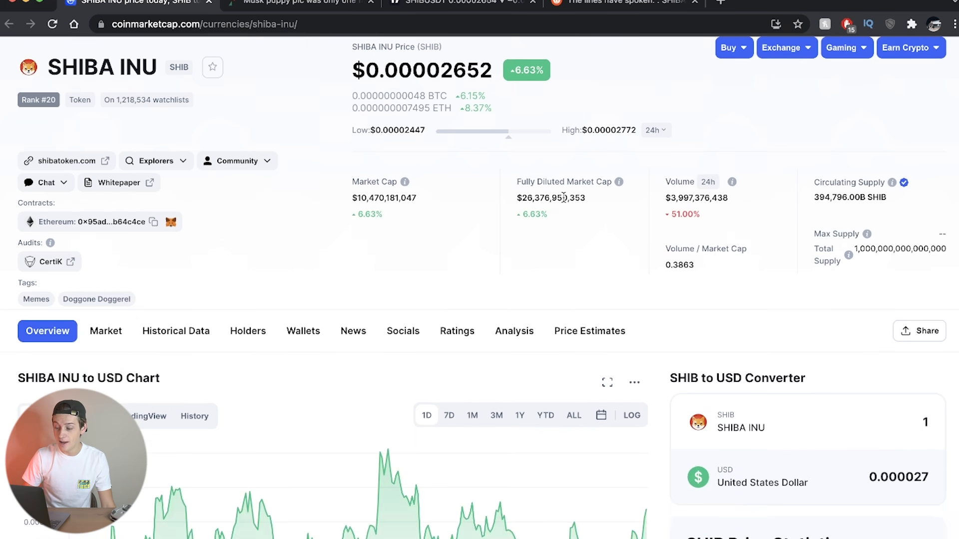
pyautogui.scroll(-3)
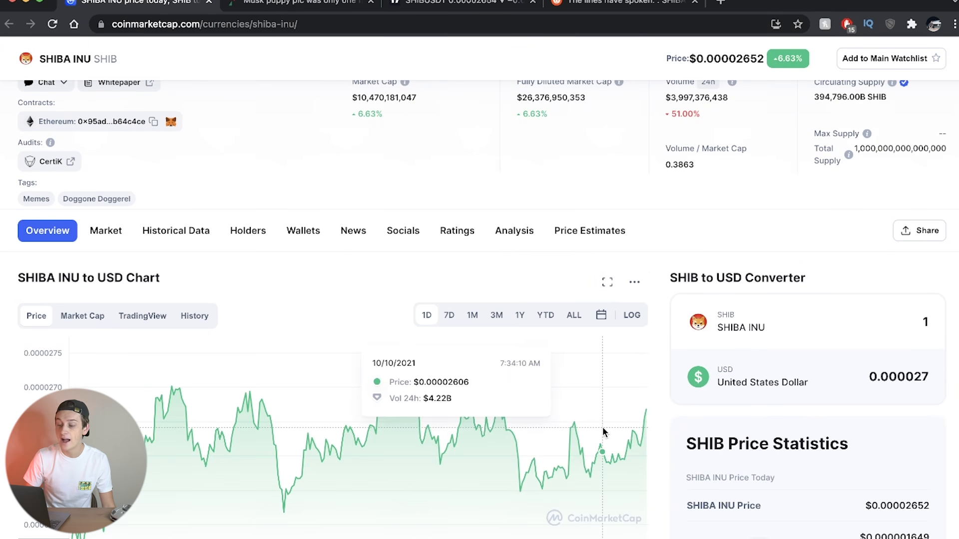
pyautogui.moveTo(416, 342)
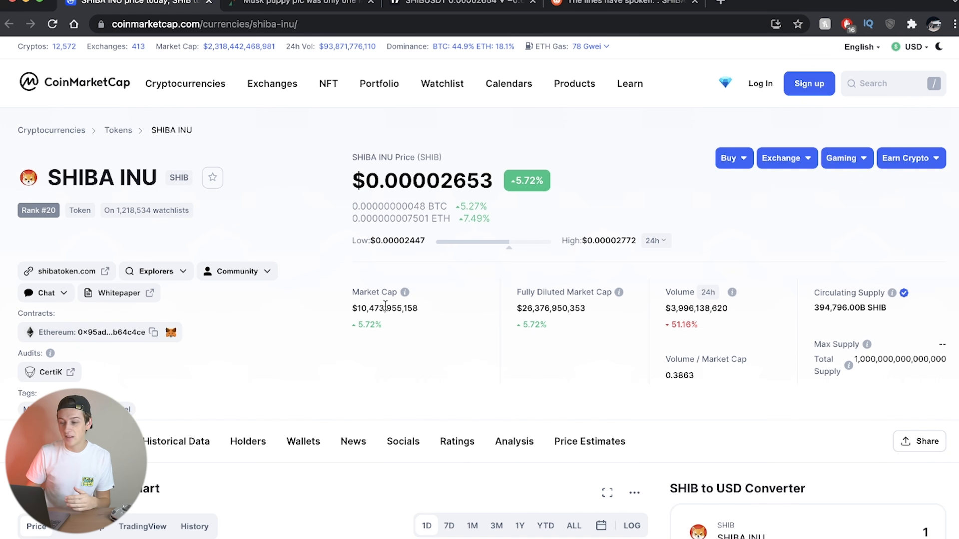
pyautogui.click(300, 3)
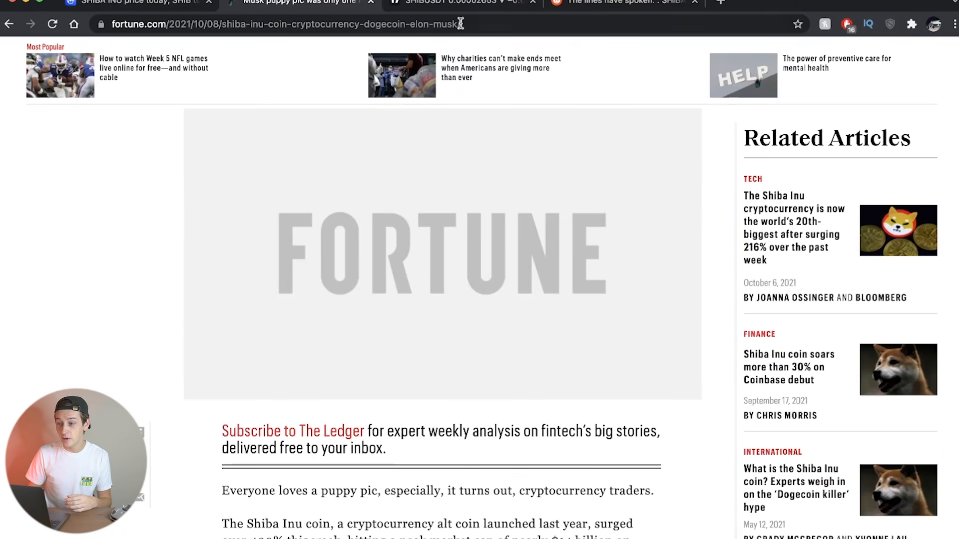
pyautogui.click(459, 4)
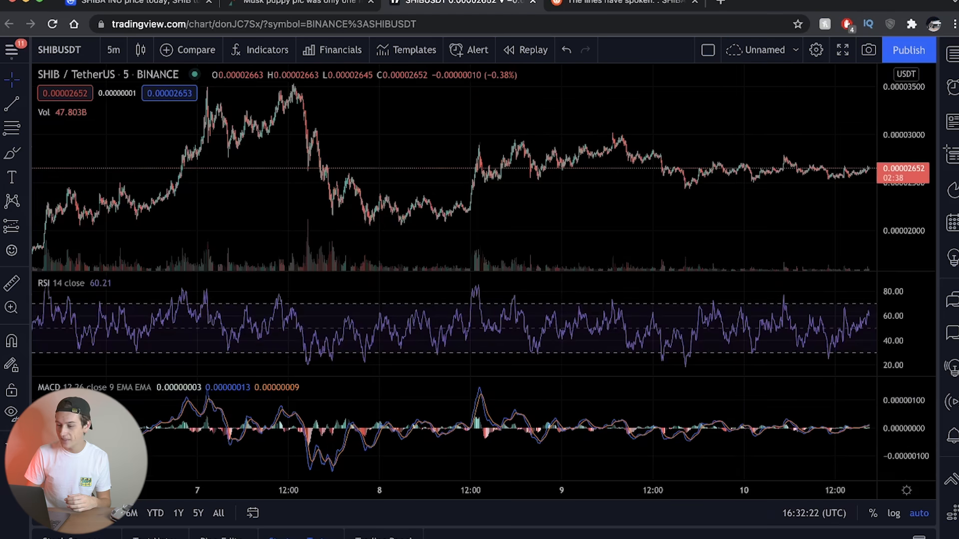
pyautogui.click(618, 2)
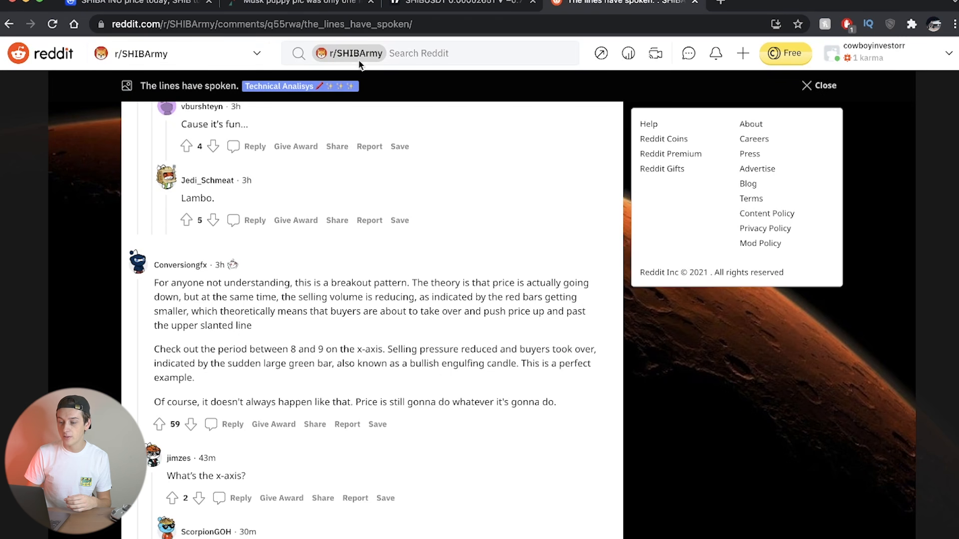
pyautogui.click(135, 2)
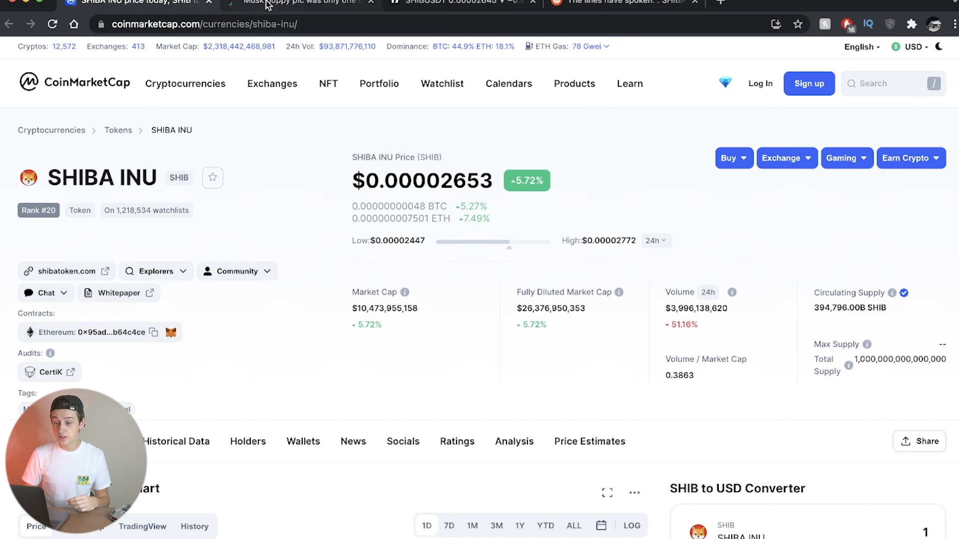
# Step: Bring up the Fortune breakout article and read down to Musk's Floki puppy tweet
pyautogui.click(300, 3)
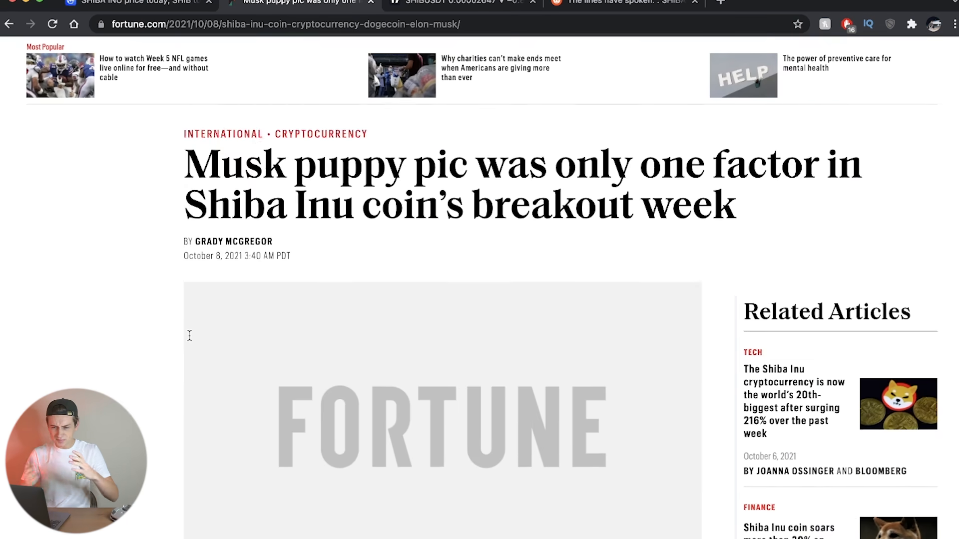
pyautogui.scroll(-3)
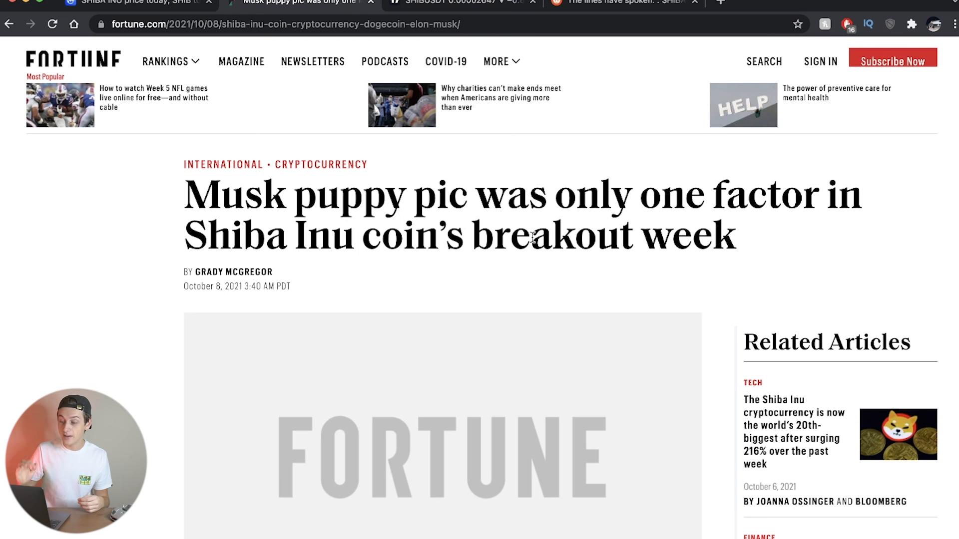
pyautogui.scroll(-3)
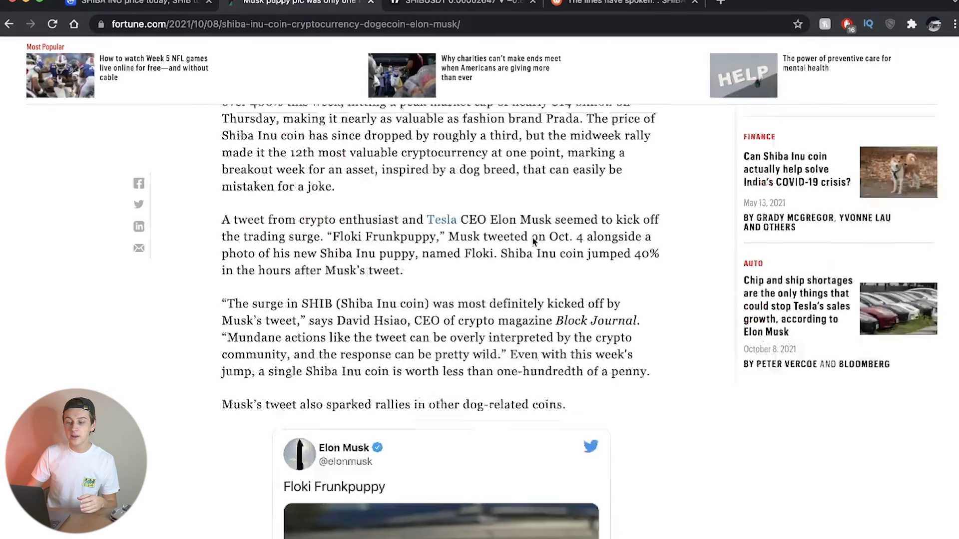
pyautogui.scroll(-3)
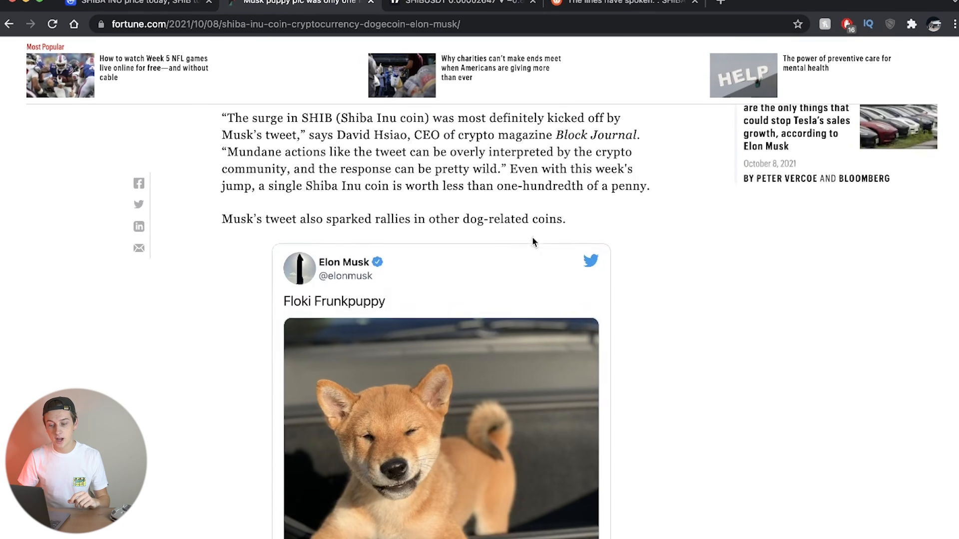
pyautogui.scroll(-3)
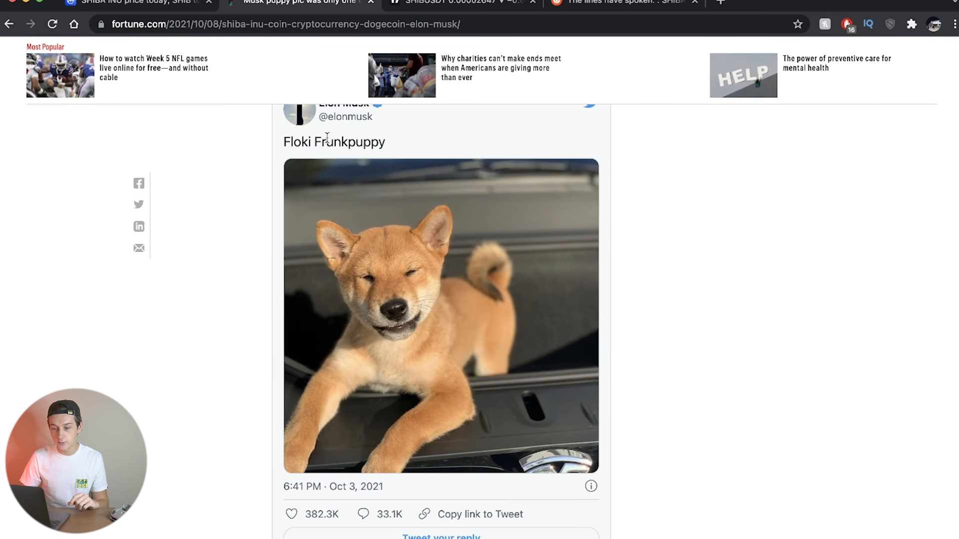
pyautogui.moveTo(362, 360)
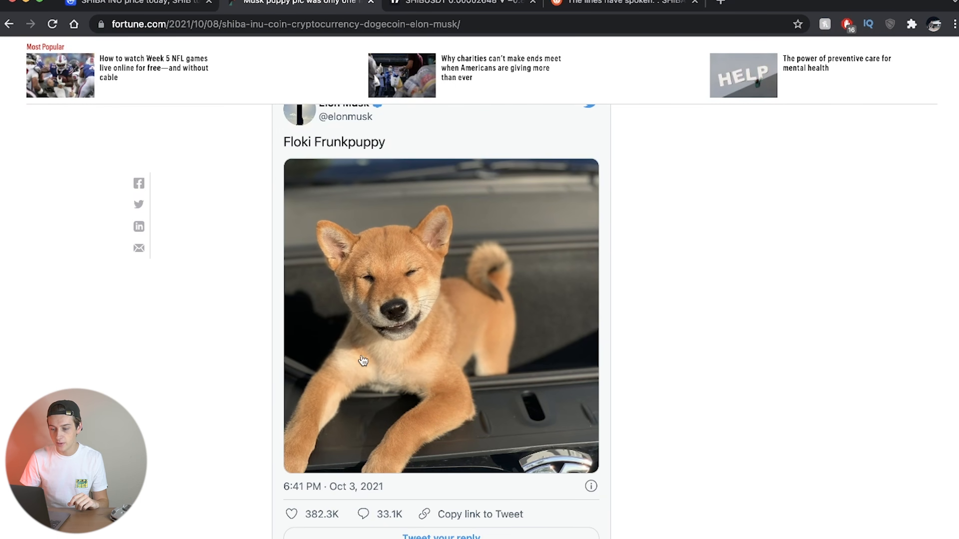
pyautogui.scroll(-3)
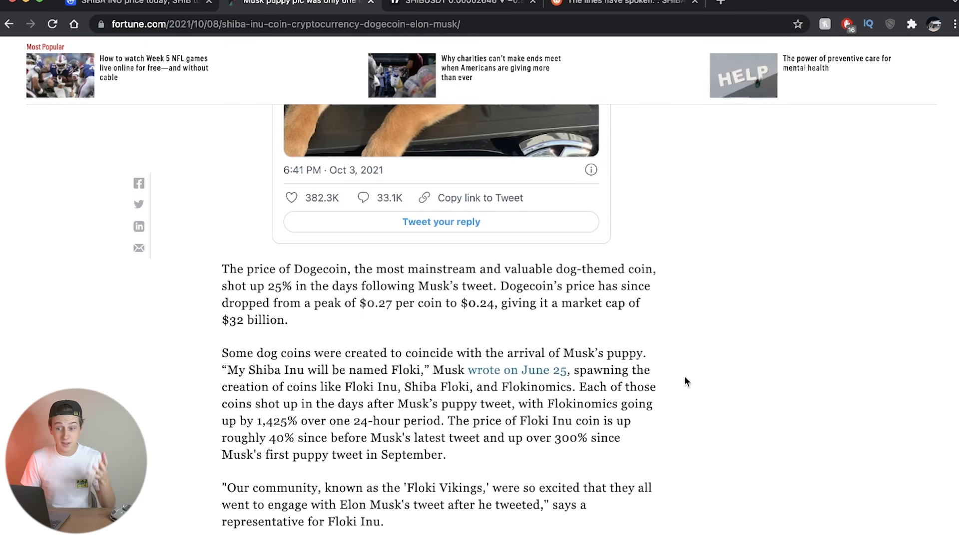
pyautogui.scroll(-3)
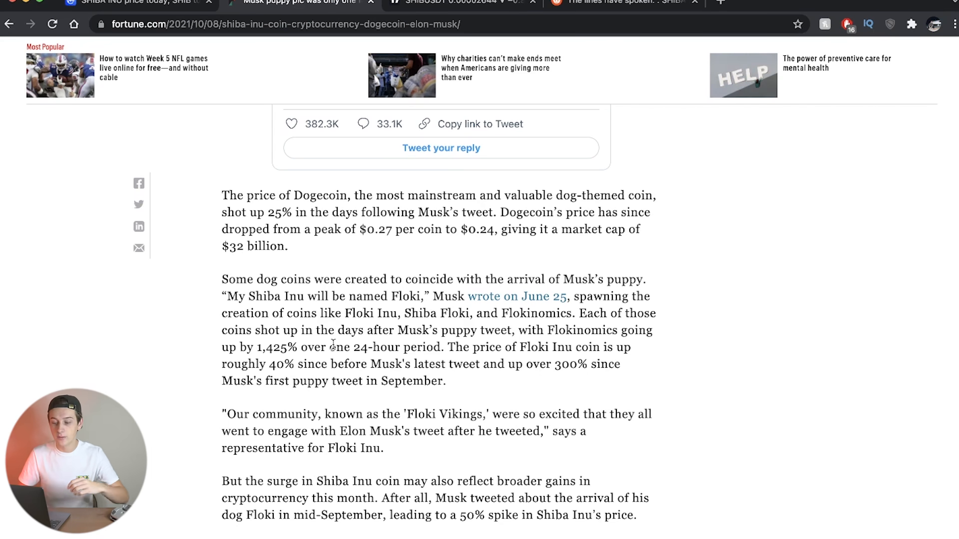
pyautogui.scroll(-3)
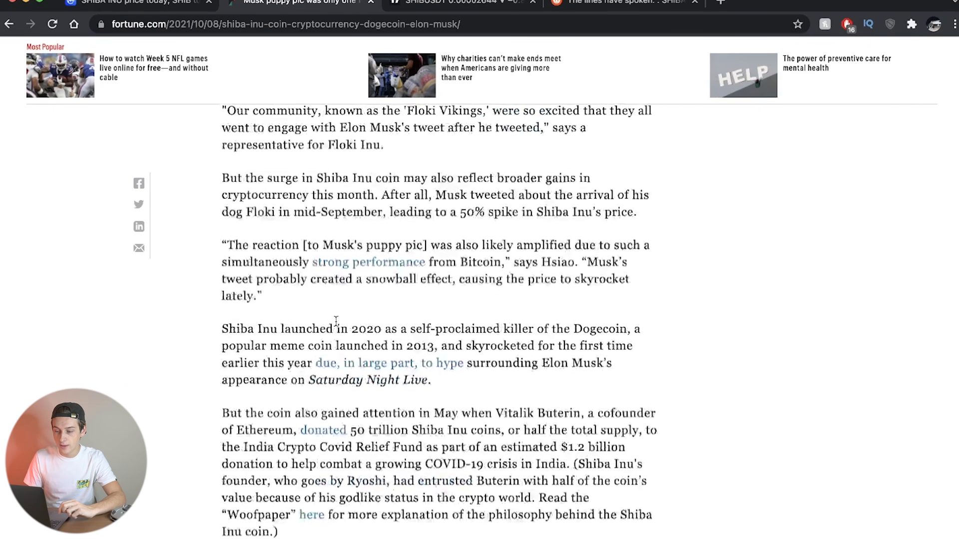
pyautogui.scroll(-3)
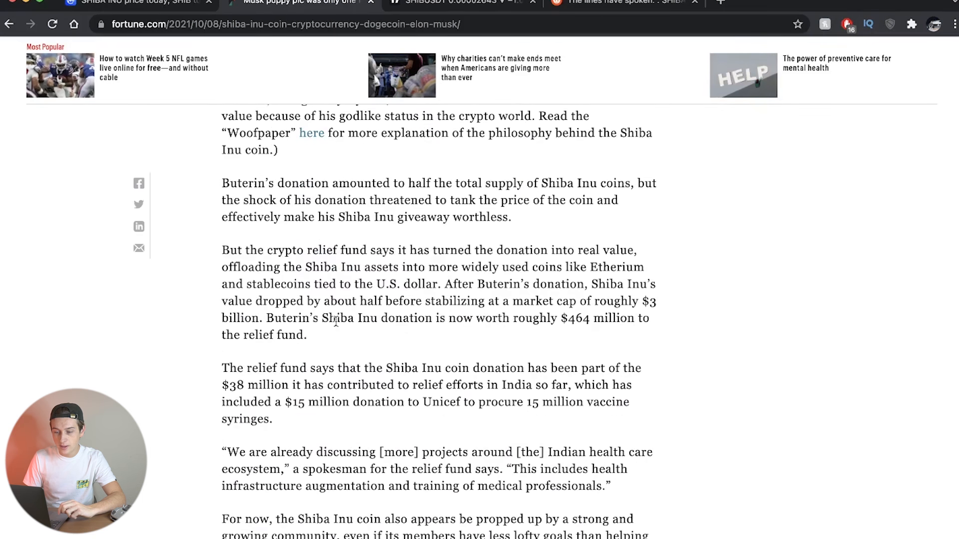
pyautogui.scroll(3)
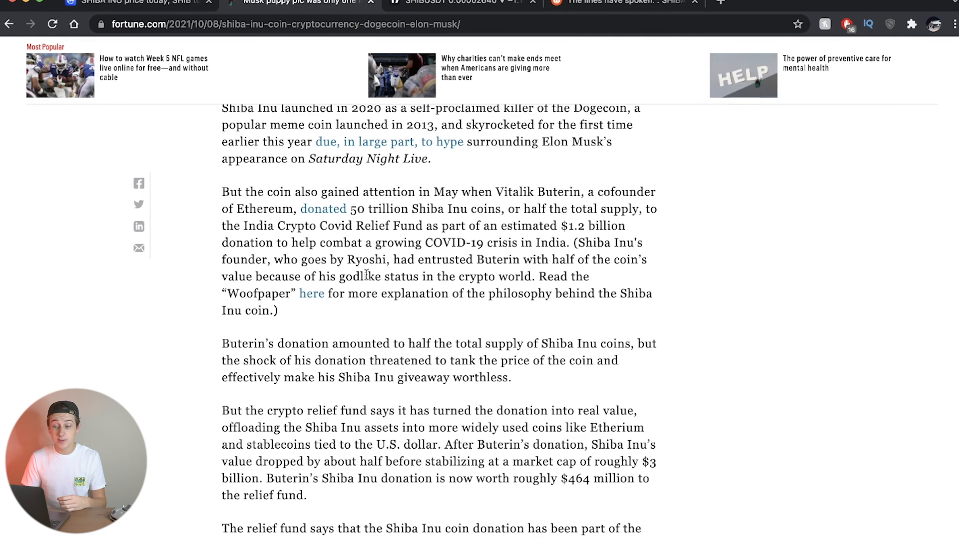
pyautogui.moveTo(442, 274)
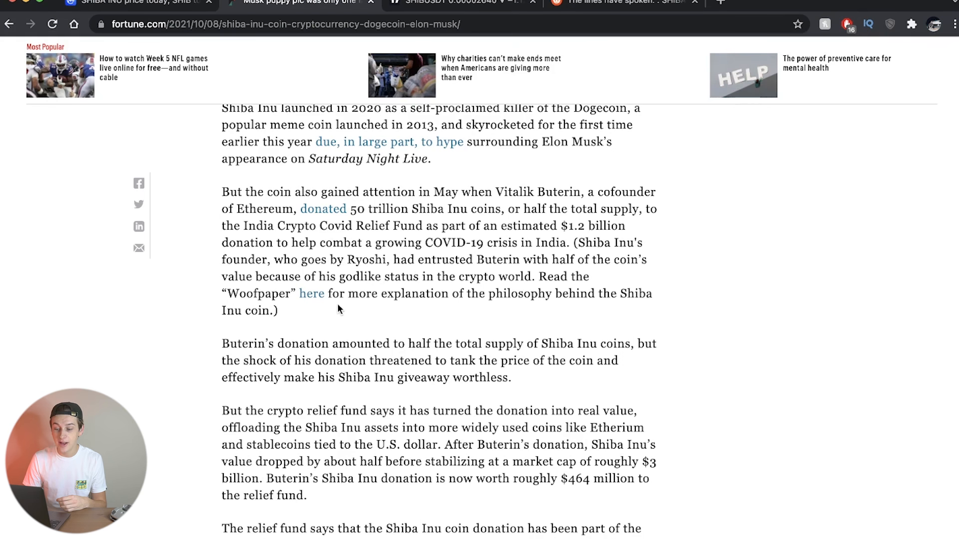
pyautogui.moveTo(436, 289)
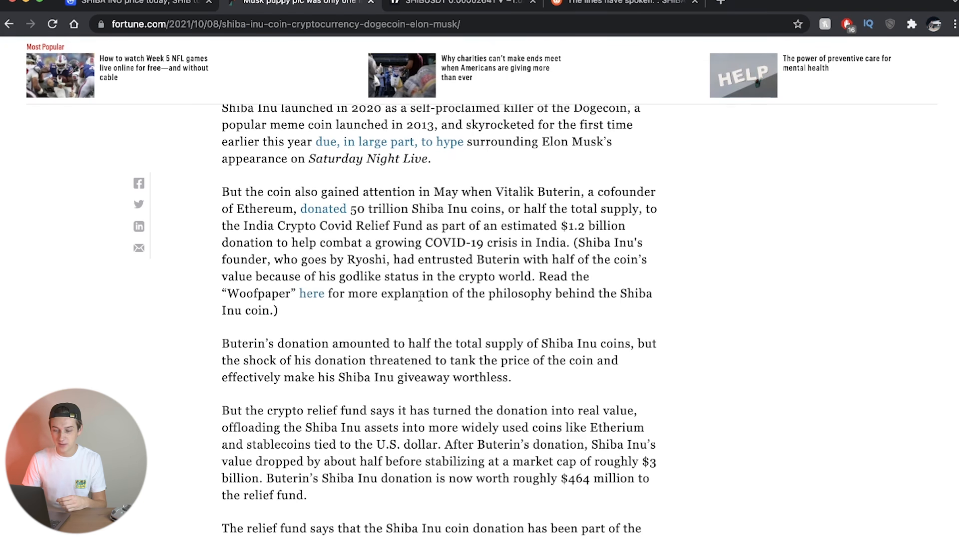
# Step: Read past Buterin's donation and the relief fund's $464 million conversion to the community and Telegram posts
pyautogui.scroll(-3)
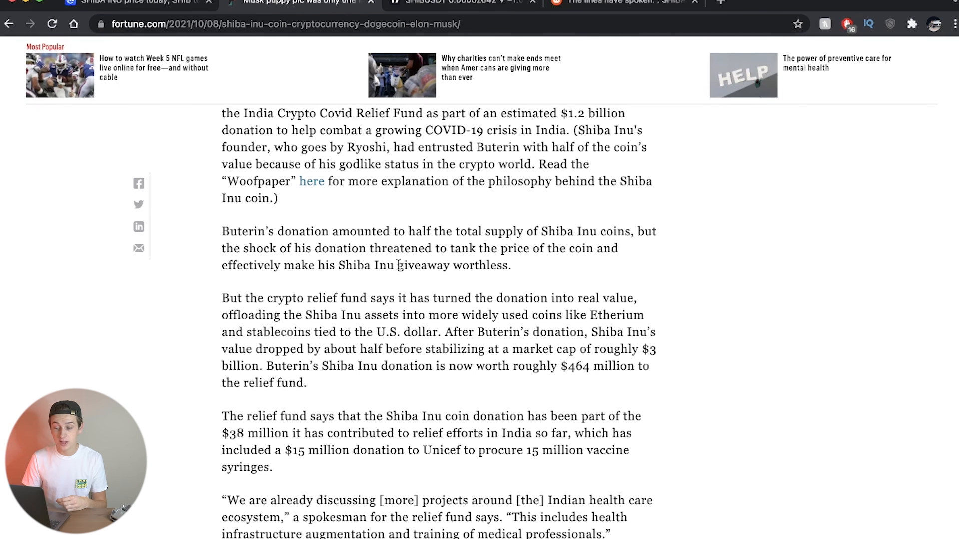
pyautogui.moveTo(323, 261)
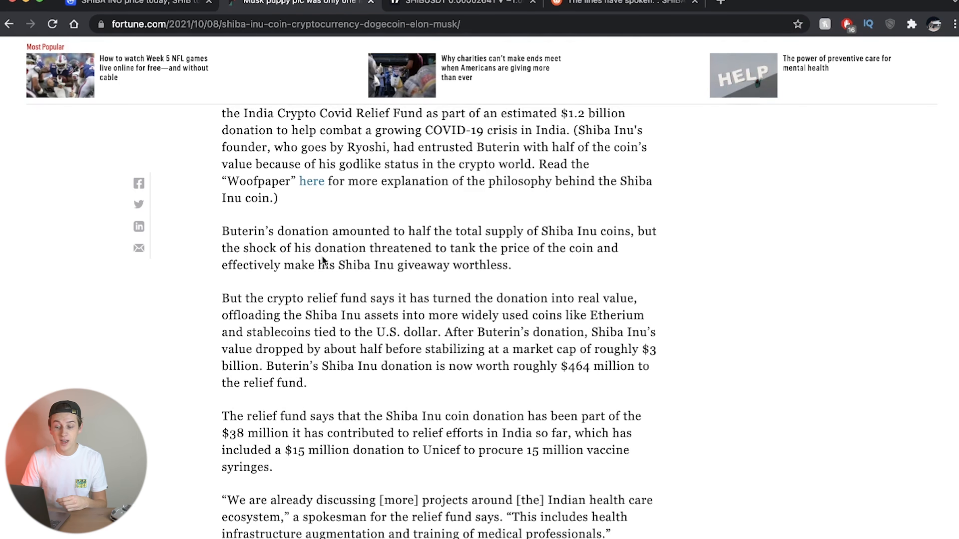
pyautogui.moveTo(391, 276)
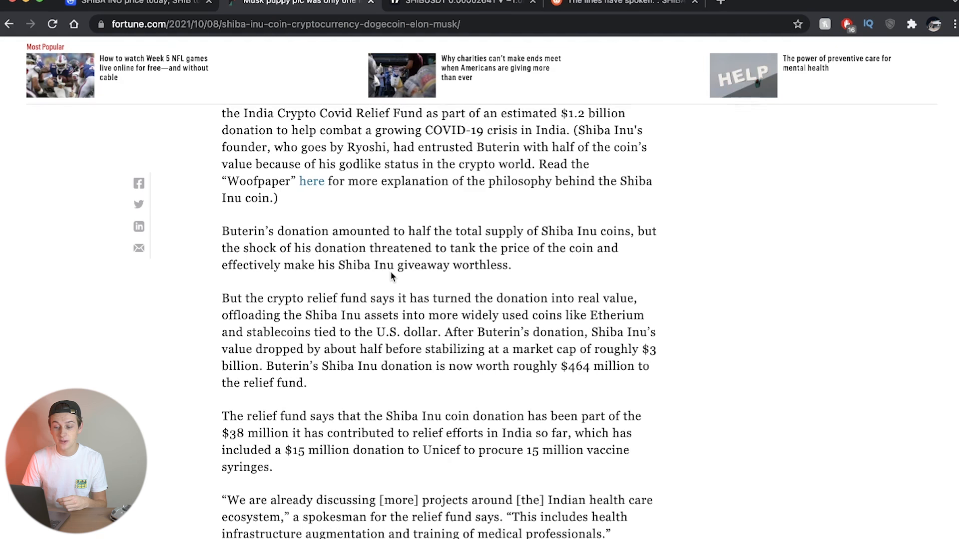
pyautogui.scroll(-3)
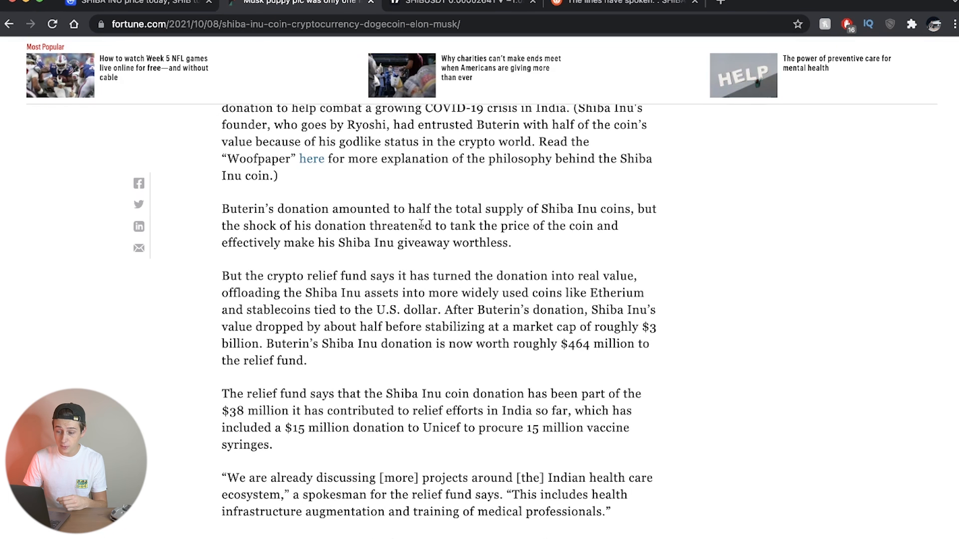
pyautogui.scroll(-3)
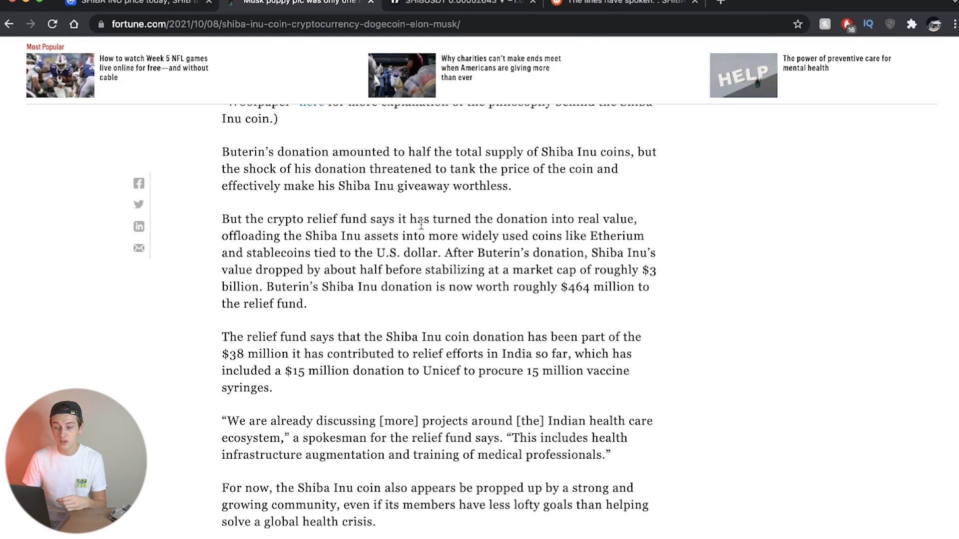
pyautogui.scroll(-3)
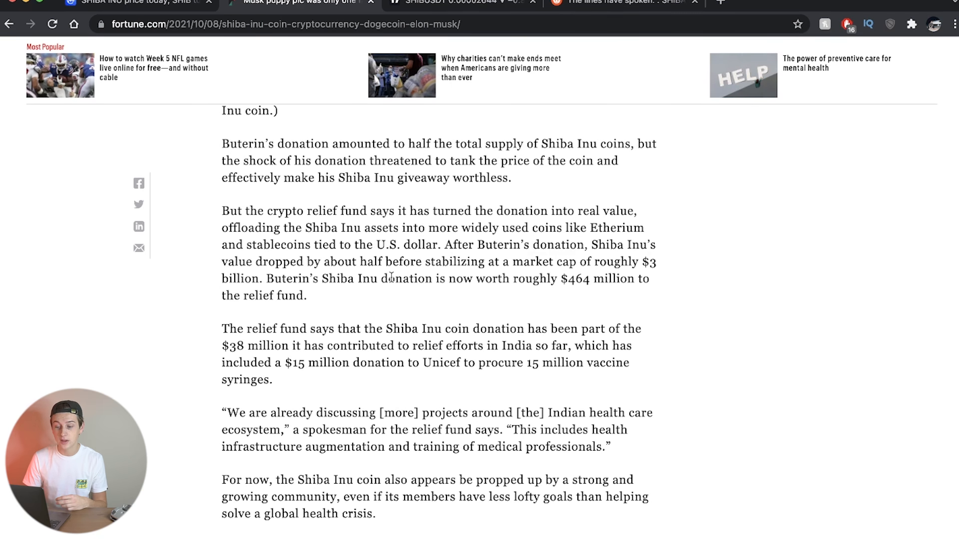
pyautogui.scroll(-3)
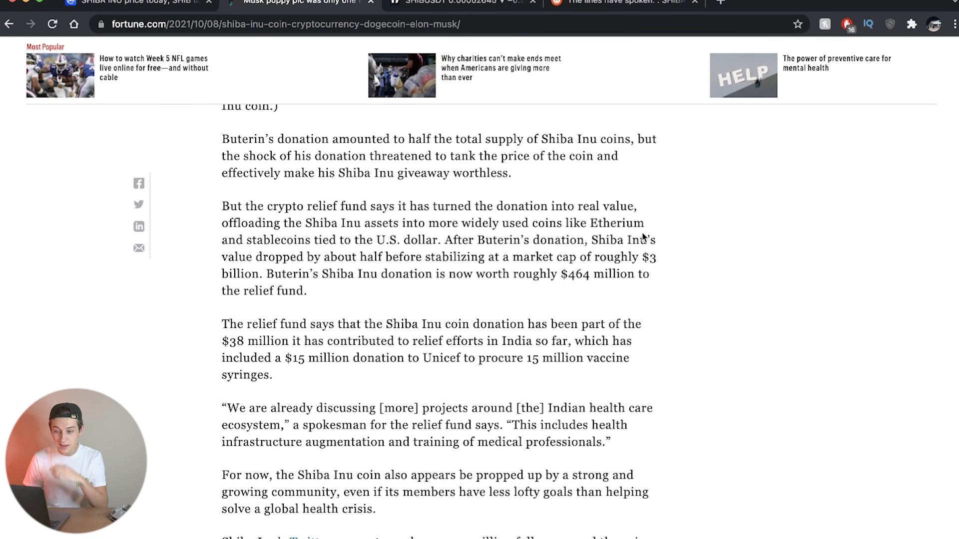
pyautogui.scroll(-3)
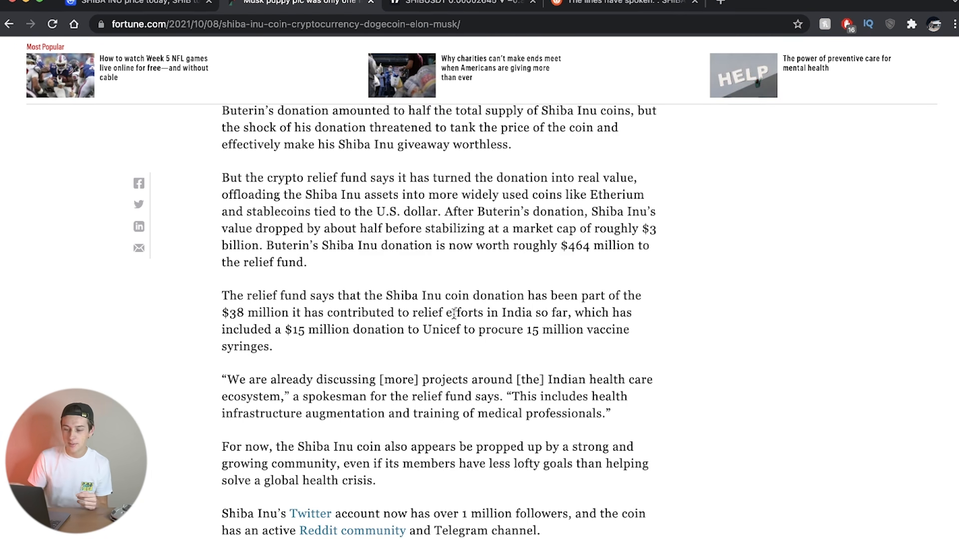
pyautogui.scroll(-3)
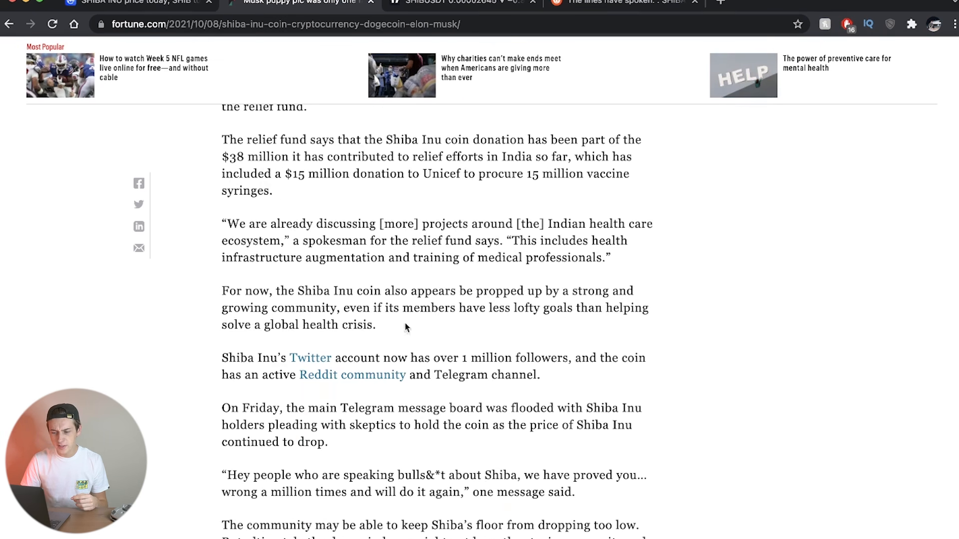
pyautogui.scroll(3)
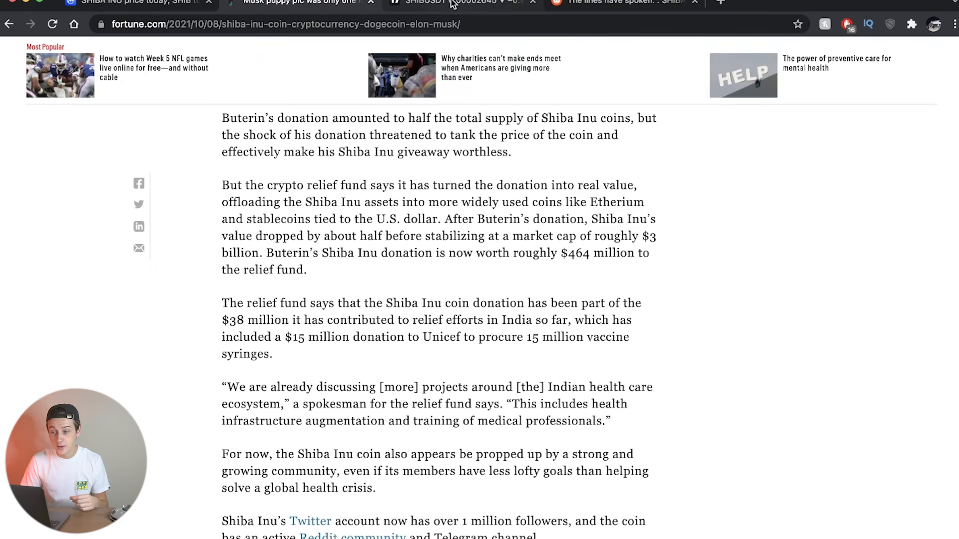
# Step: Switch to the SHIB/TetherUS 2-hour Binance chart with RSI and MACD
pyautogui.click(458, 3)
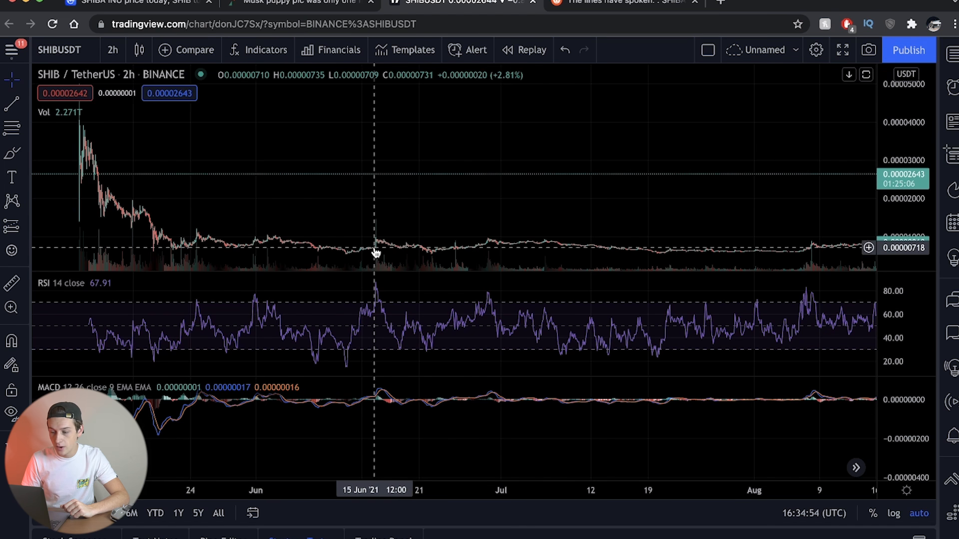
pyautogui.moveTo(521, 229)
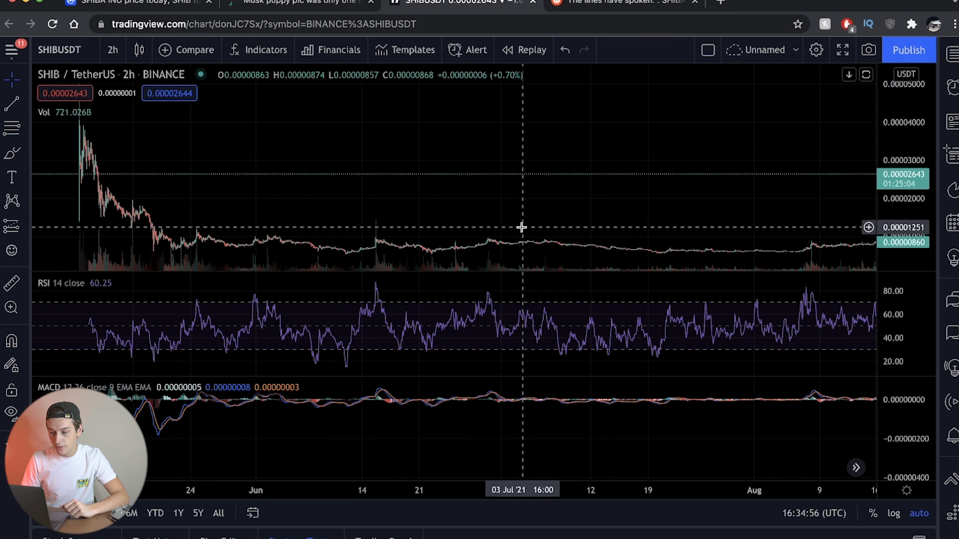
pyautogui.moveTo(504, 237)
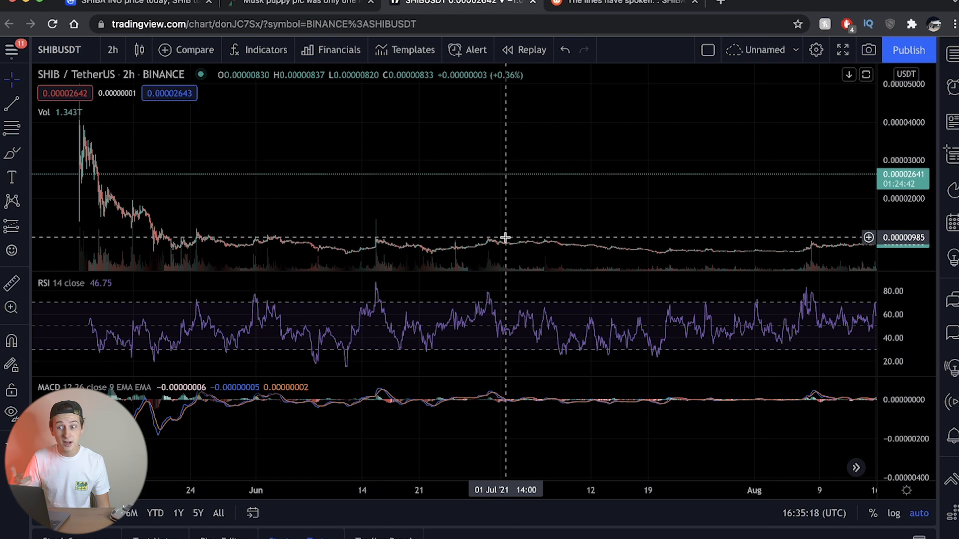
pyautogui.moveTo(96, 144)
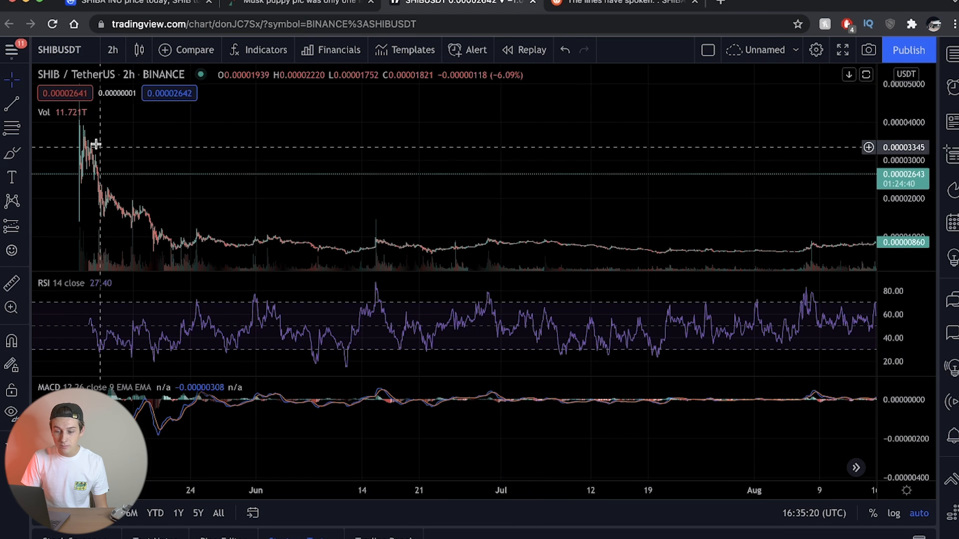
pyautogui.moveTo(103, 153)
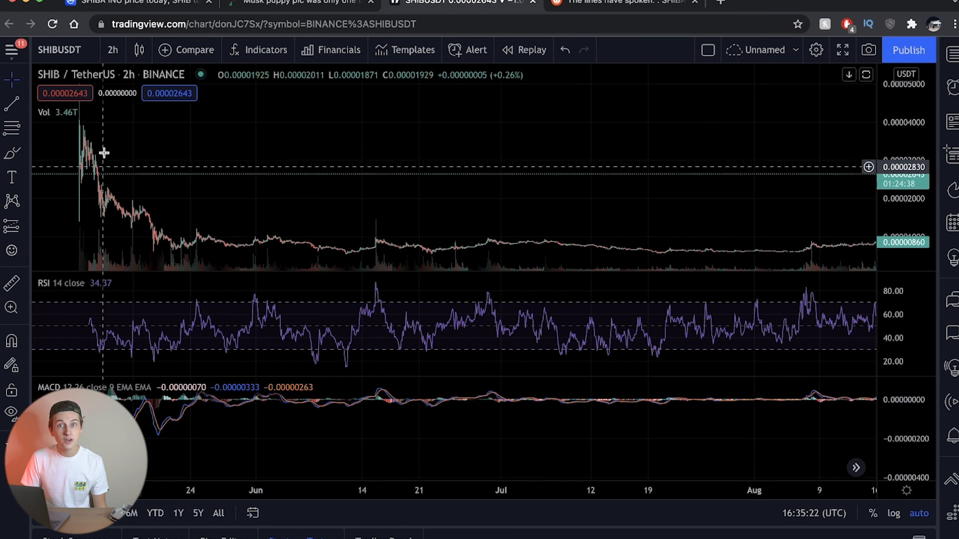
pyautogui.moveTo(125, 199)
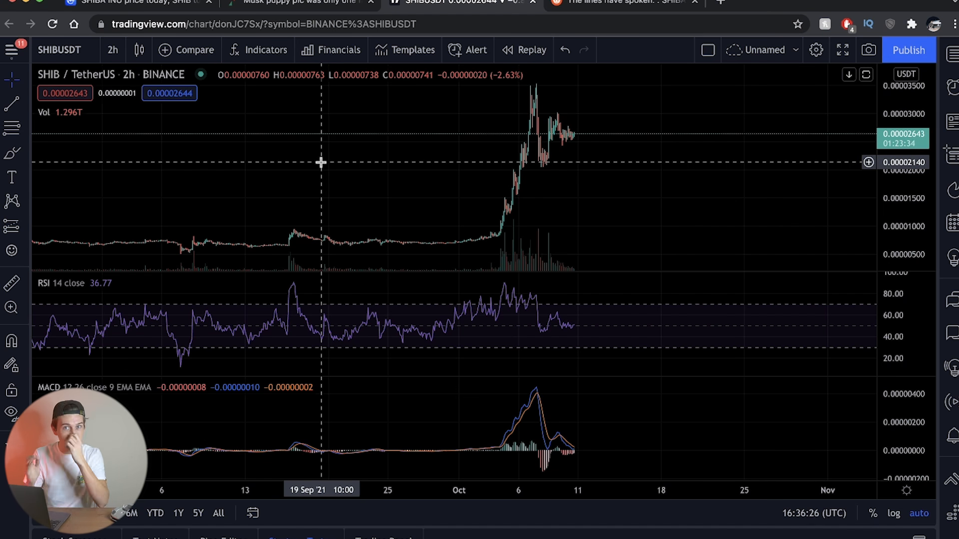
pyautogui.moveTo(545, 170)
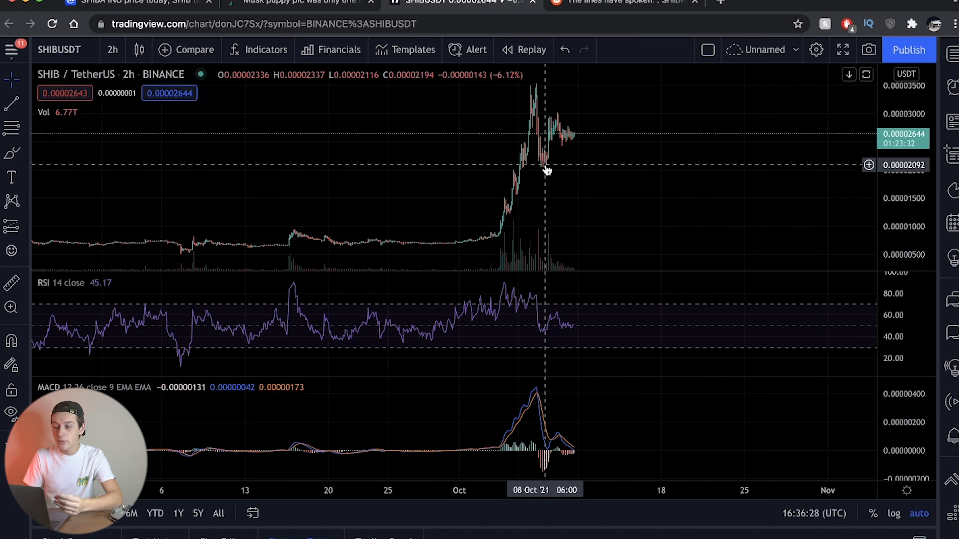
# Step: Switch to the r/SHIBArmy post "The lines have spoken"
pyautogui.click(622, 3)
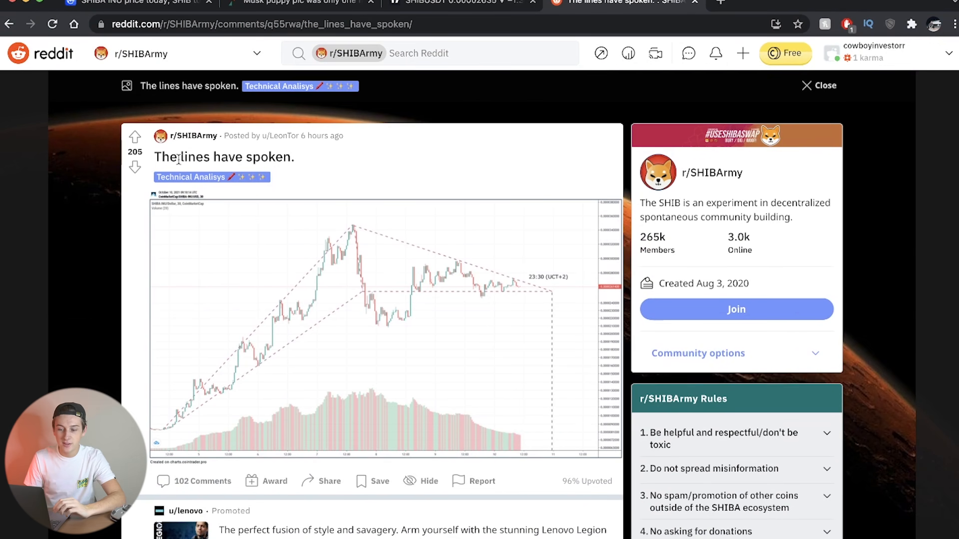
# Step: View the post's analysis chart, compare it with the TradingView SHIB chart, then return
pyautogui.scroll(-3)
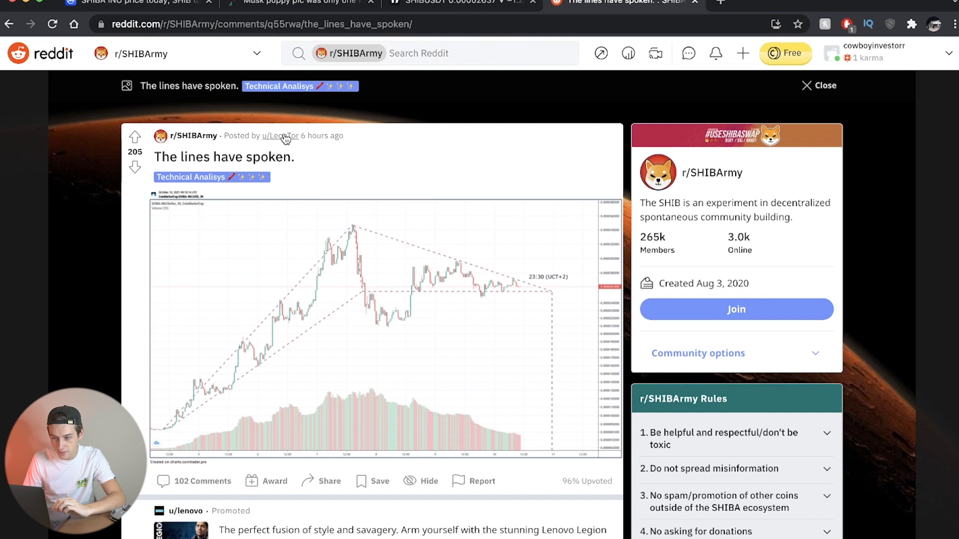
pyautogui.moveTo(91, 316)
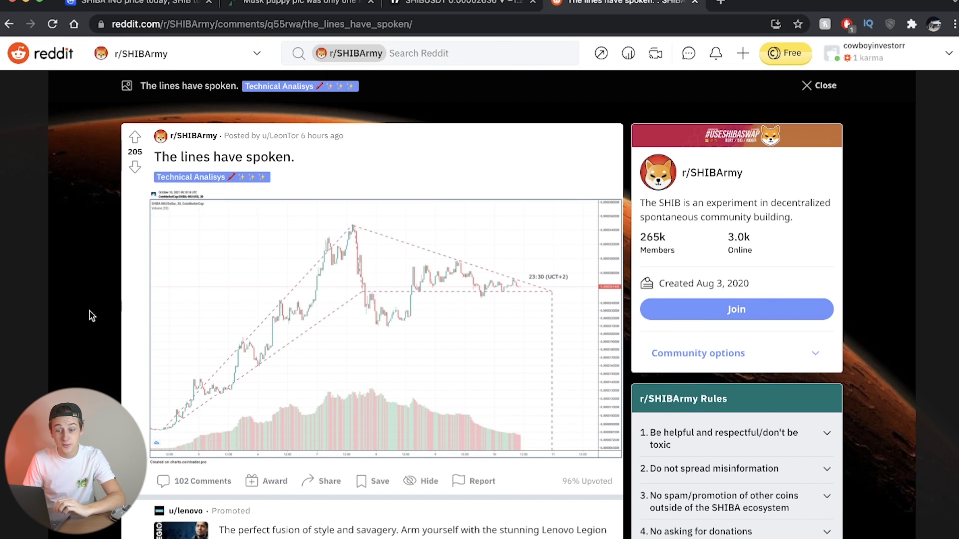
pyautogui.scroll(-3)
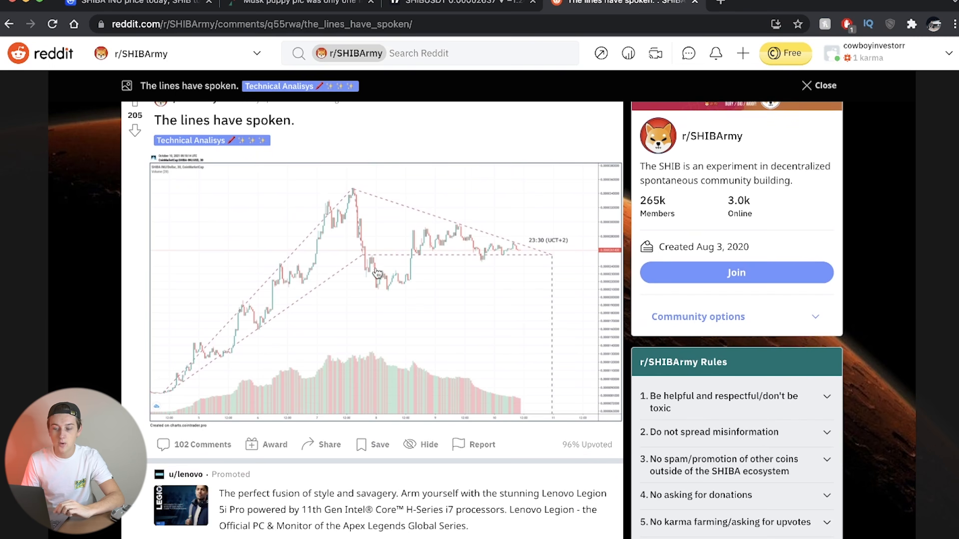
pyautogui.moveTo(178, 380)
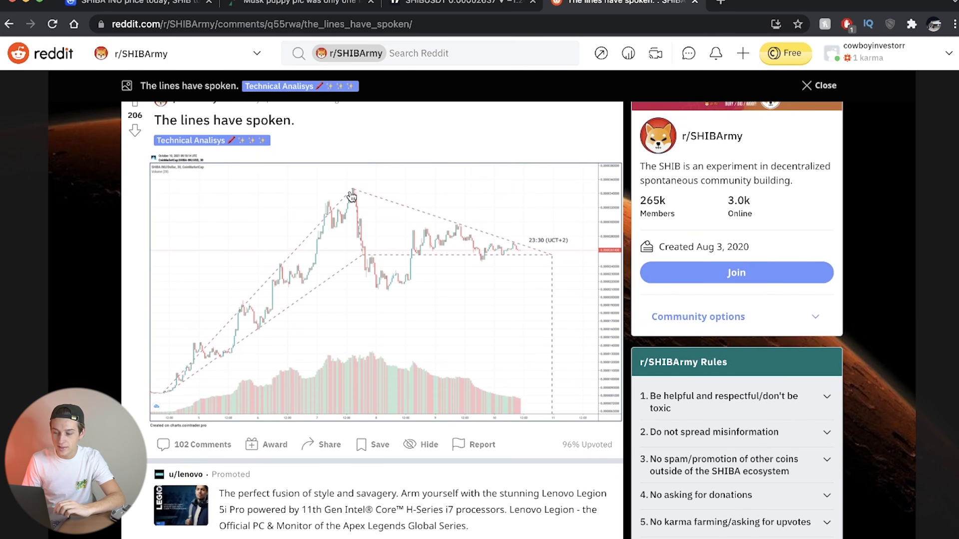
pyautogui.moveTo(398, 227)
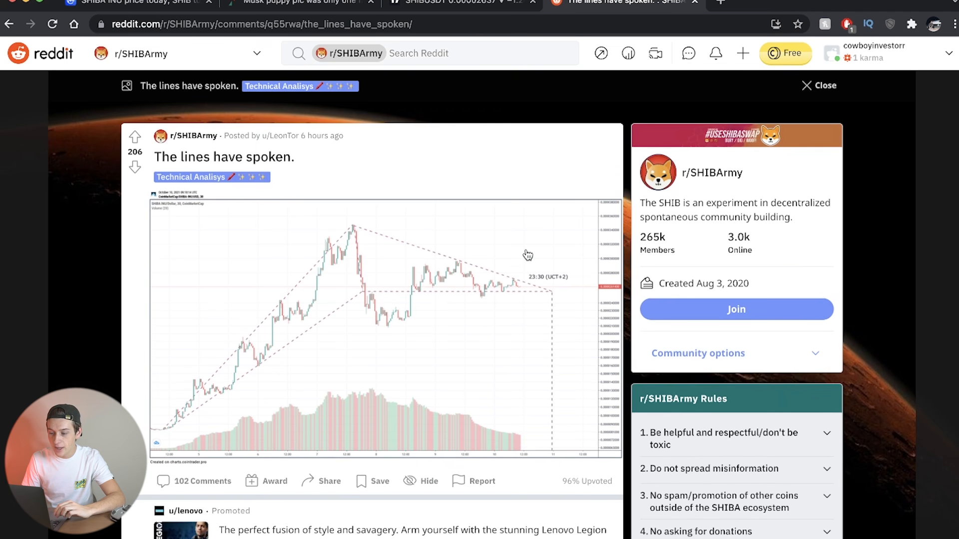
pyautogui.moveTo(536, 294)
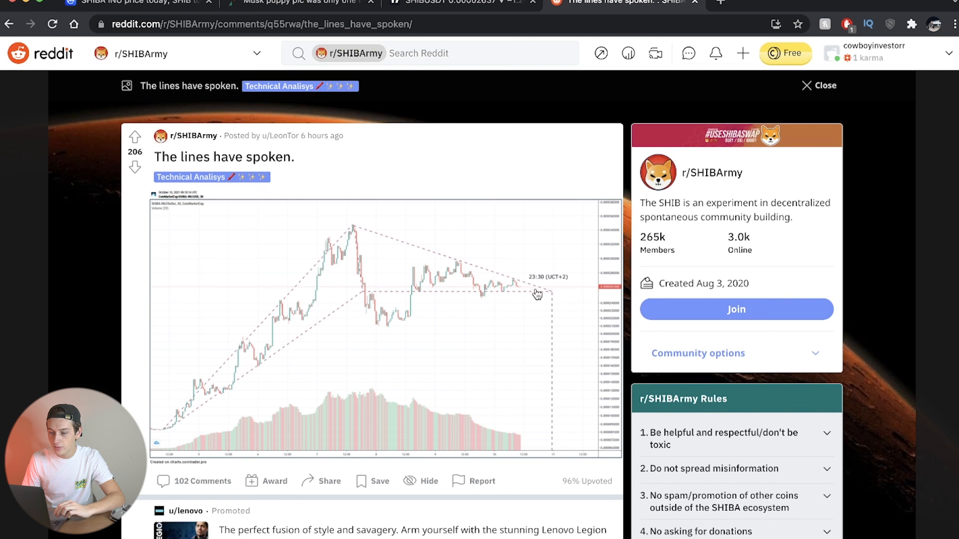
pyautogui.click(458, 3)
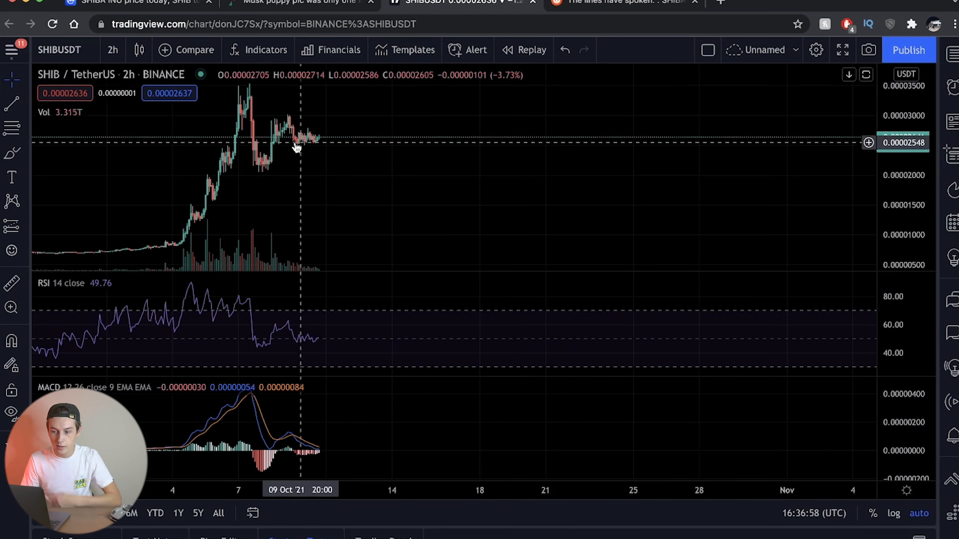
pyautogui.moveTo(324, 154)
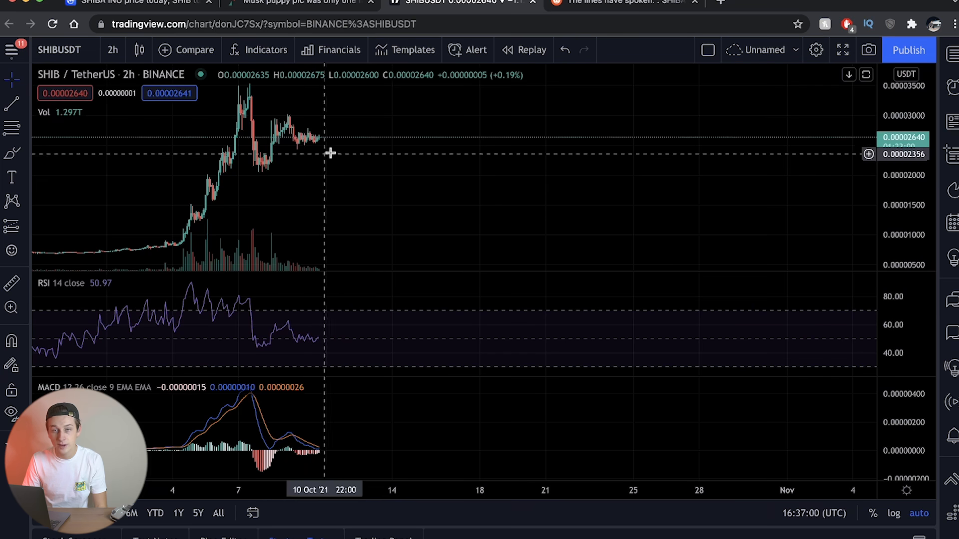
pyautogui.click(618, 3)
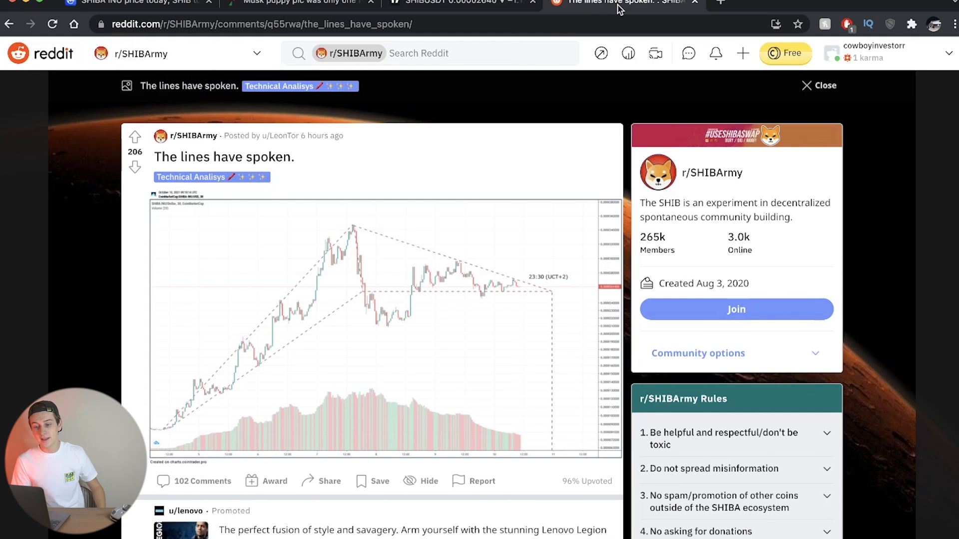
# Step: Read the comments down to Conversiongfx's breakout-pattern explanation and the x-axis replies
pyautogui.scroll(-3)
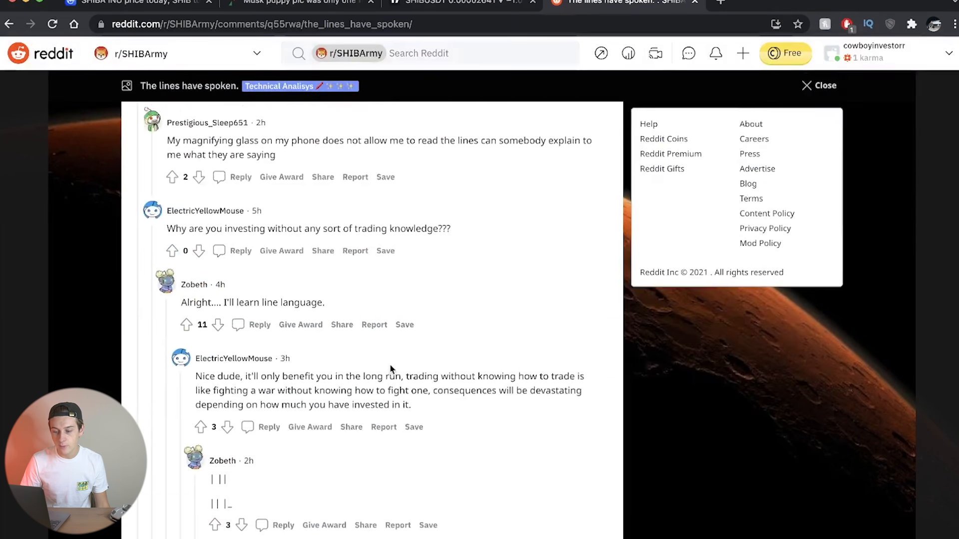
pyautogui.scroll(-3)
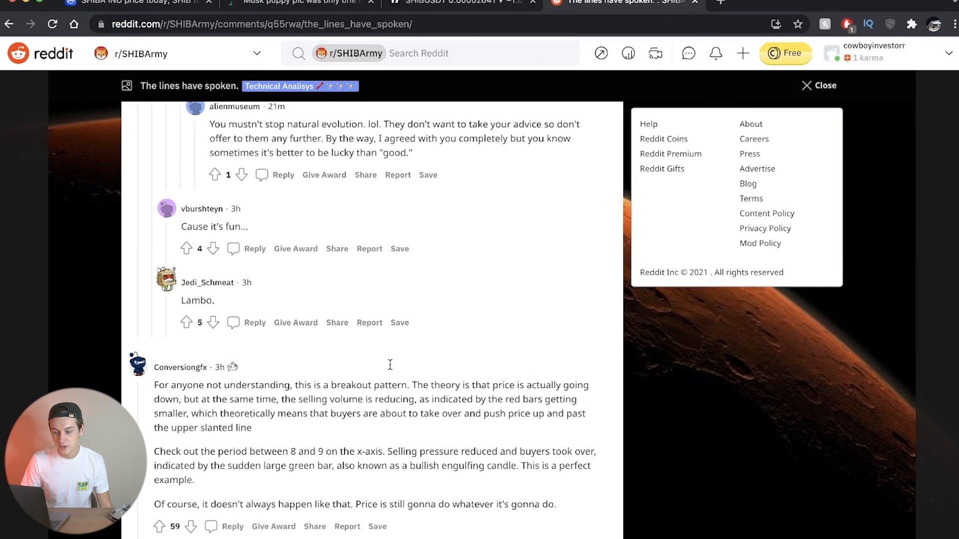
pyautogui.scroll(-3)
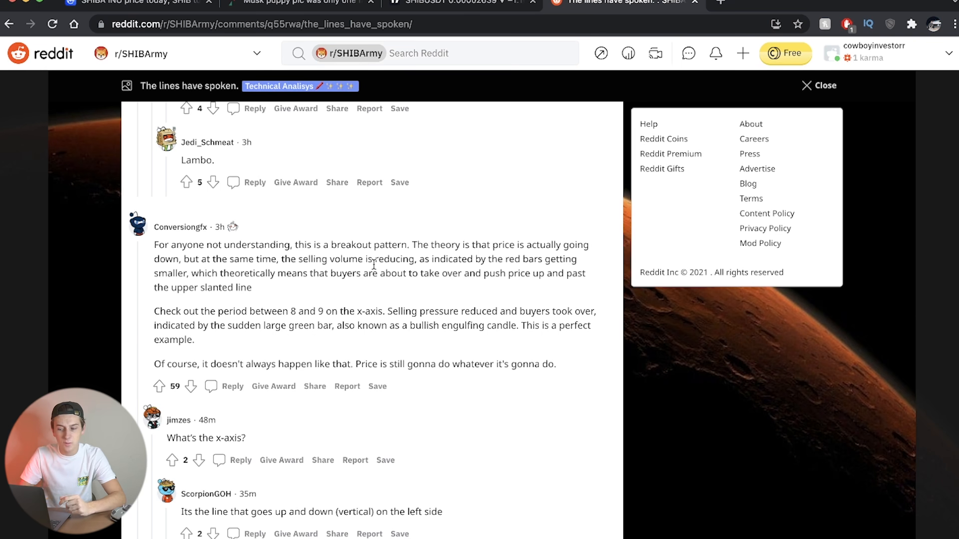
pyautogui.moveTo(365, 303)
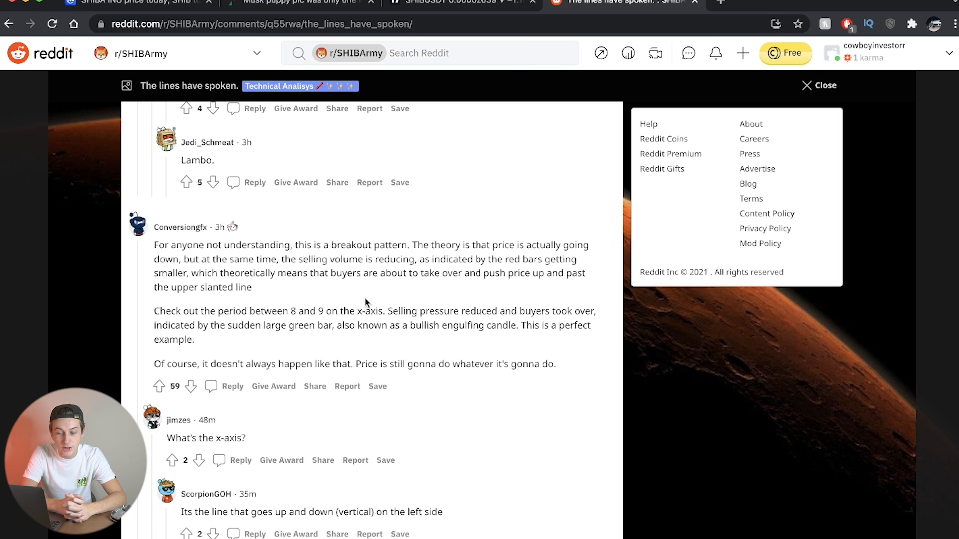
pyautogui.moveTo(398, 324)
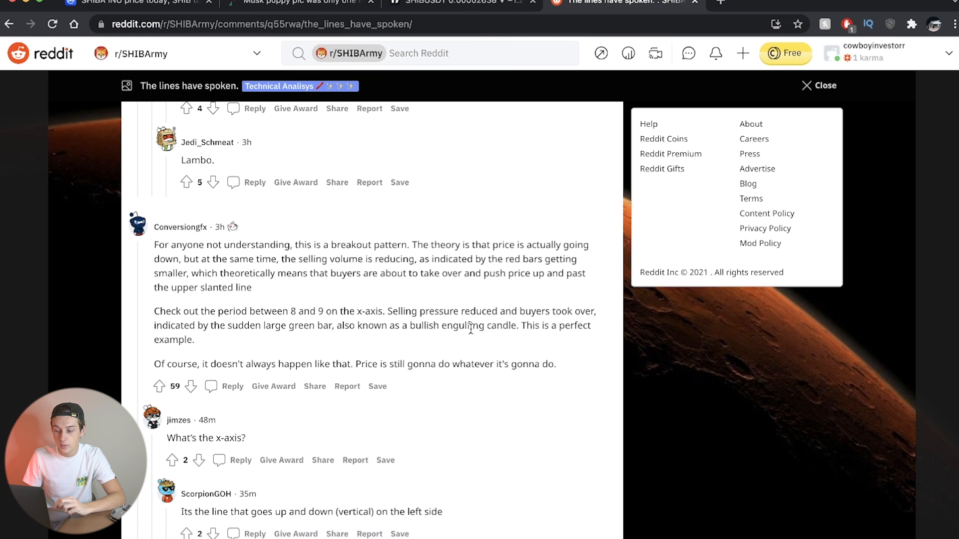
pyautogui.moveTo(237, 359)
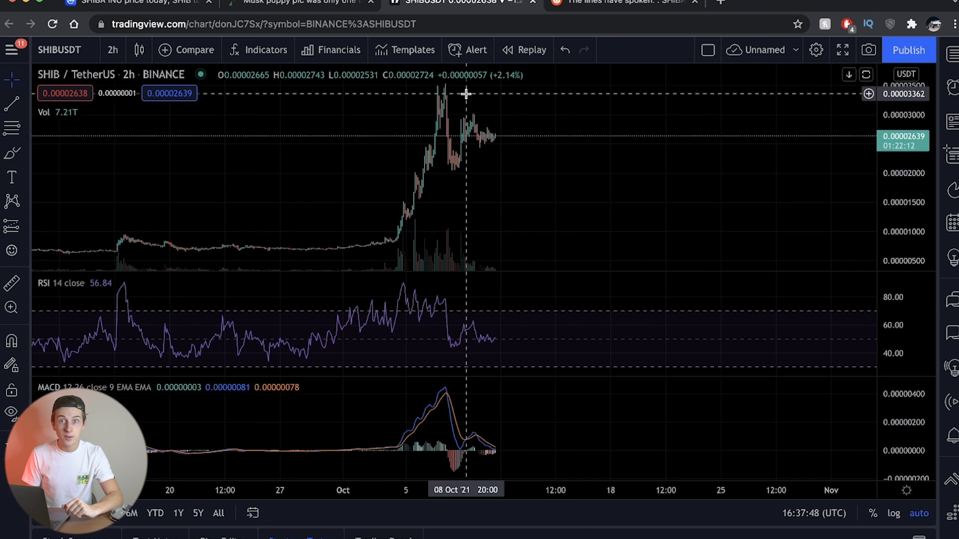
pyautogui.moveTo(446, 125)
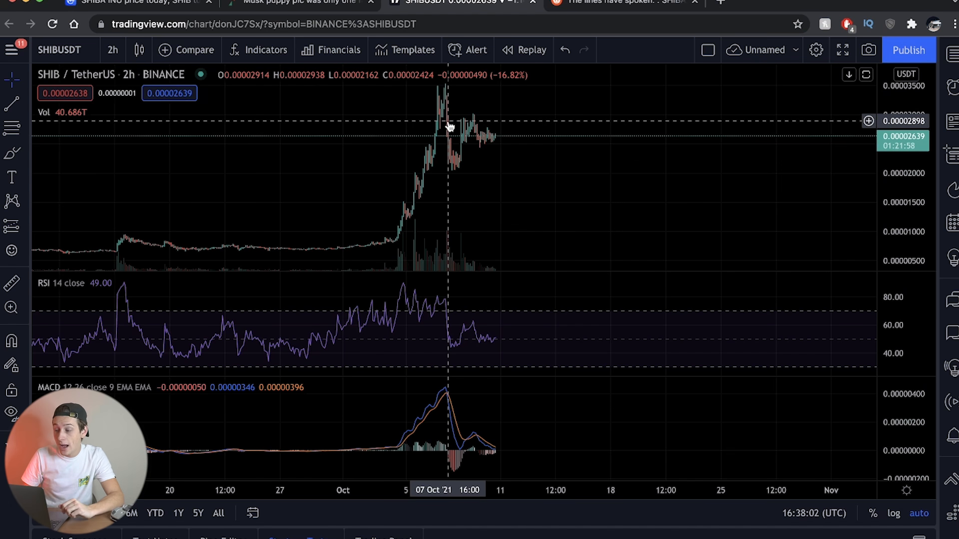
pyautogui.moveTo(474, 159)
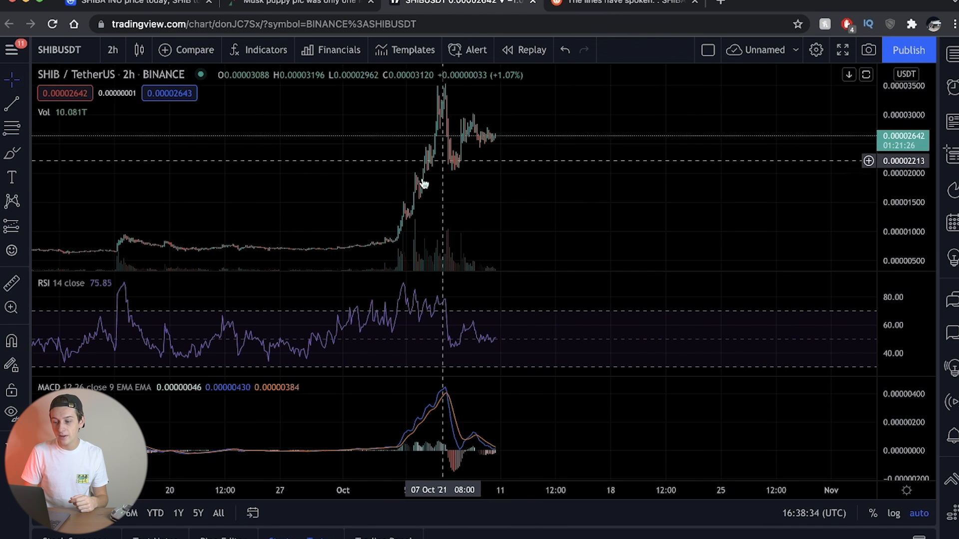
pyautogui.moveTo(538, 180)
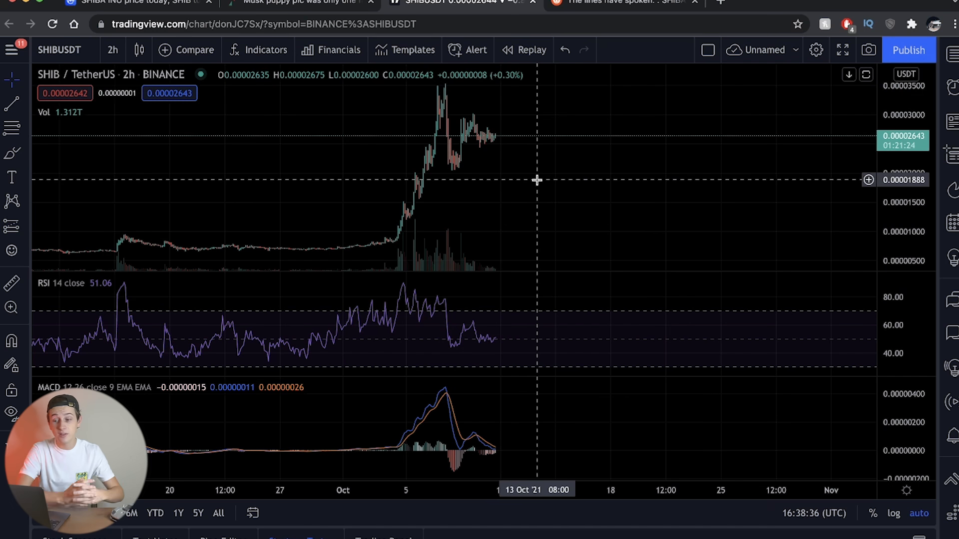